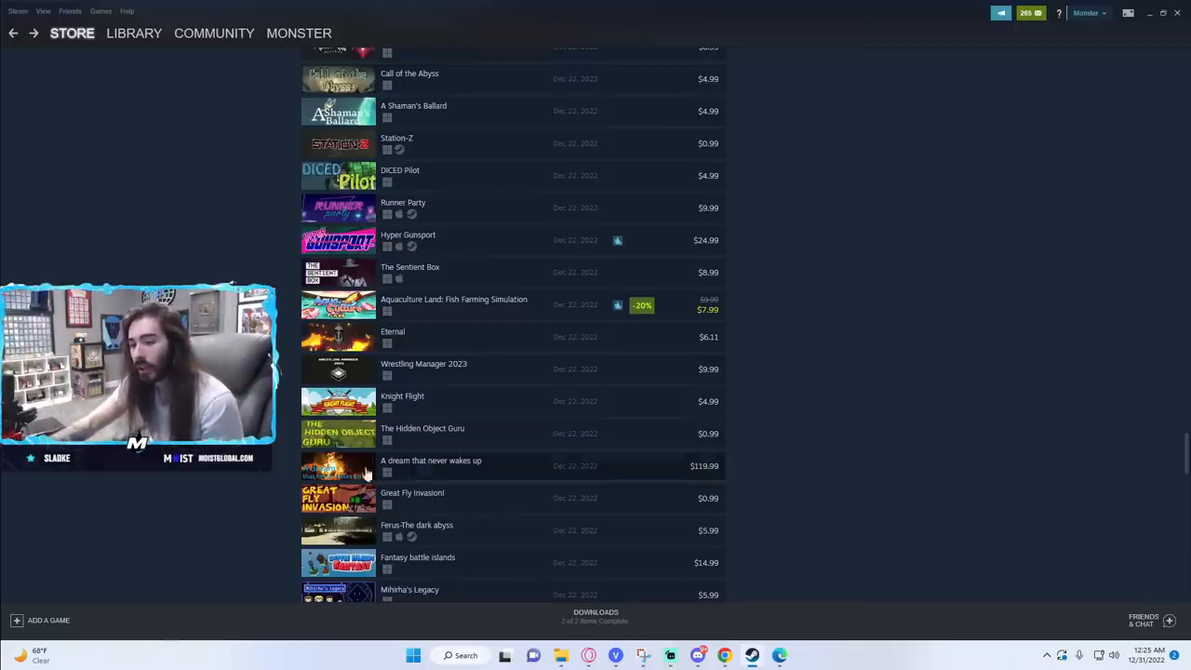
Reach the store page for 'A dream that never wakes up' from the new releases list.
{"action": "left_click", "coordinate": [431, 460]}
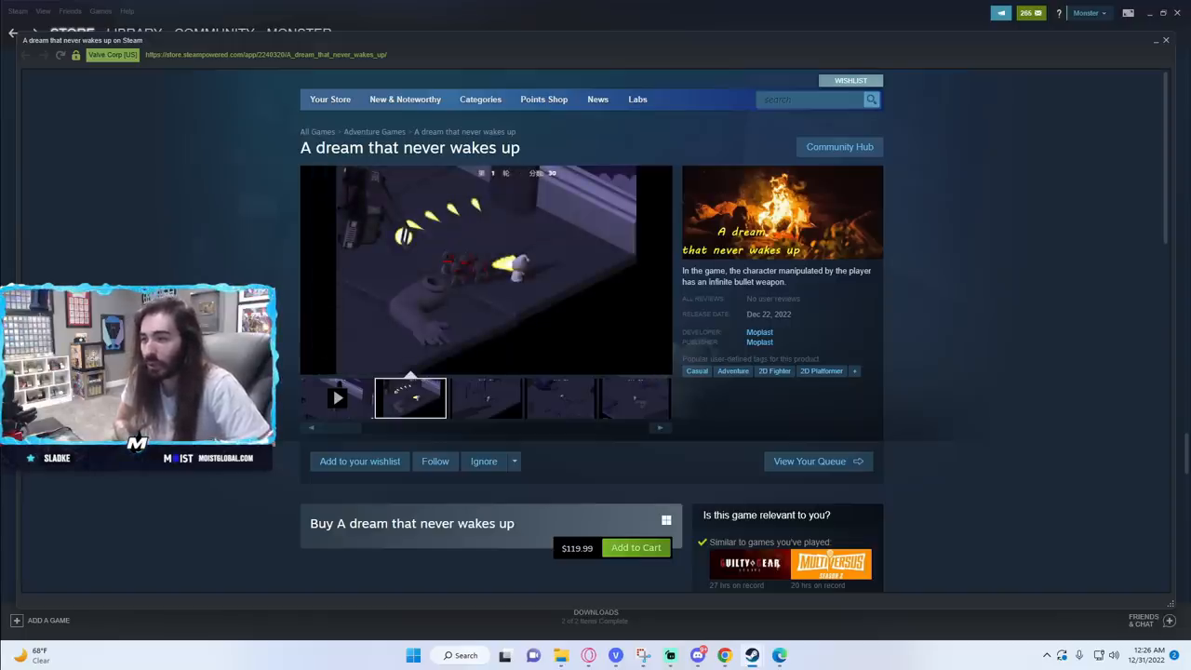
Browse the game's trailer and screenshots, then view developer Mojitol's listing with its single $119.99 game.
{"action": "left_click", "coordinate": [484, 398]}
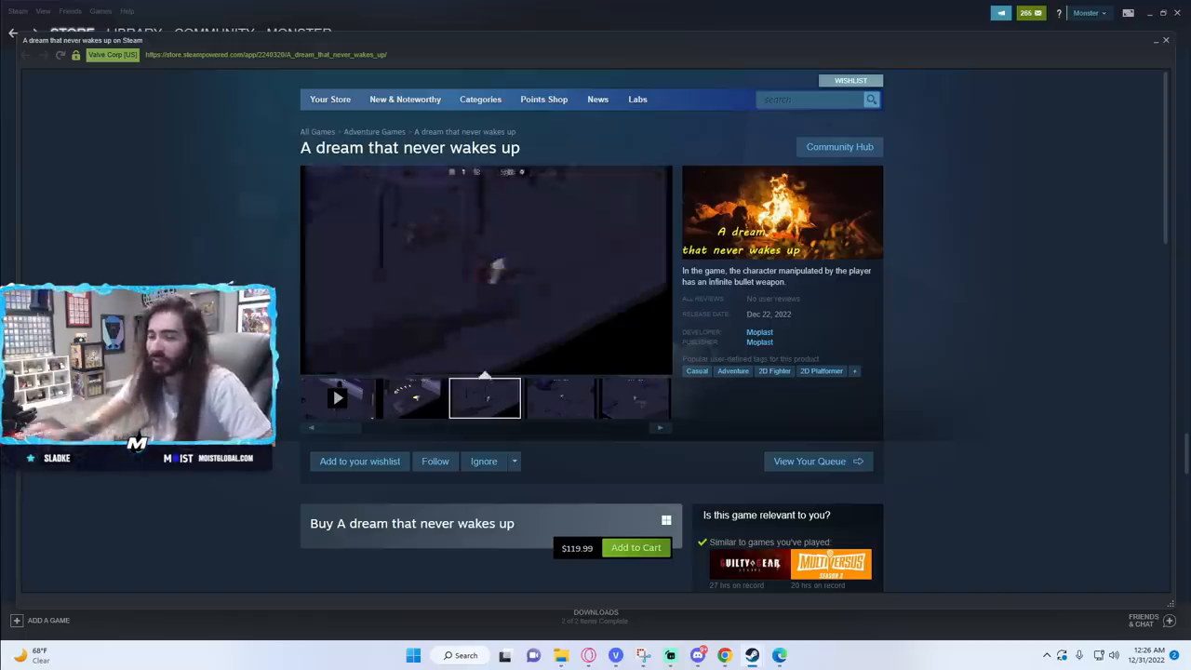
{"action": "left_click", "coordinate": [632, 398]}
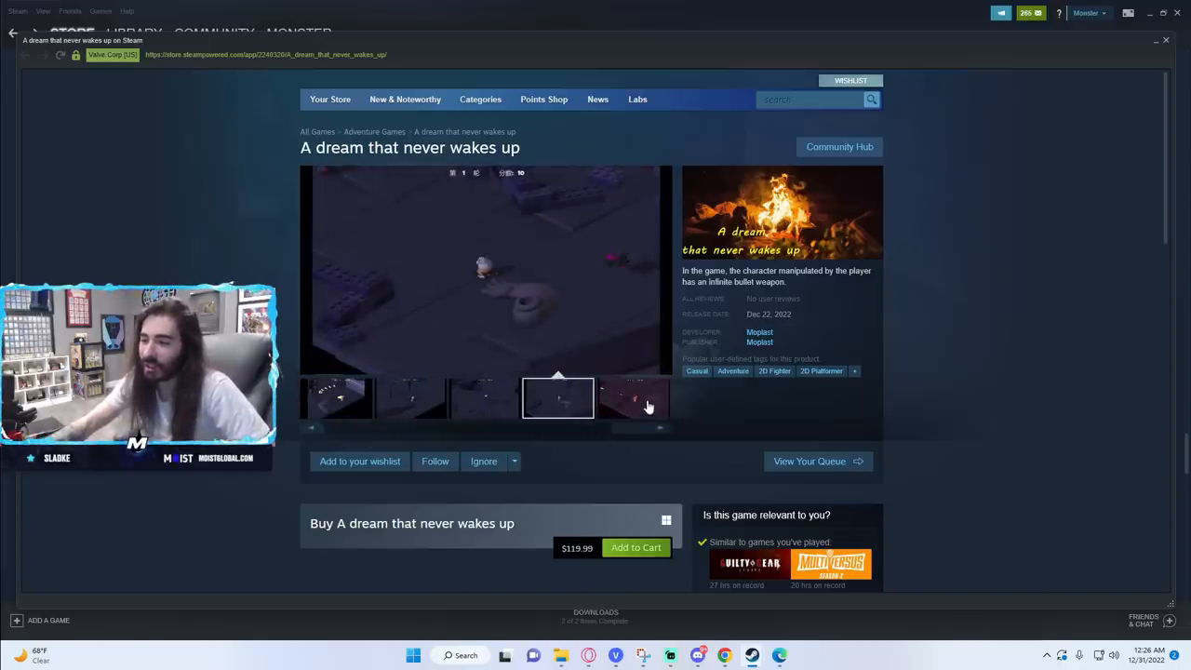
{"action": "left_click", "coordinate": [633, 399]}
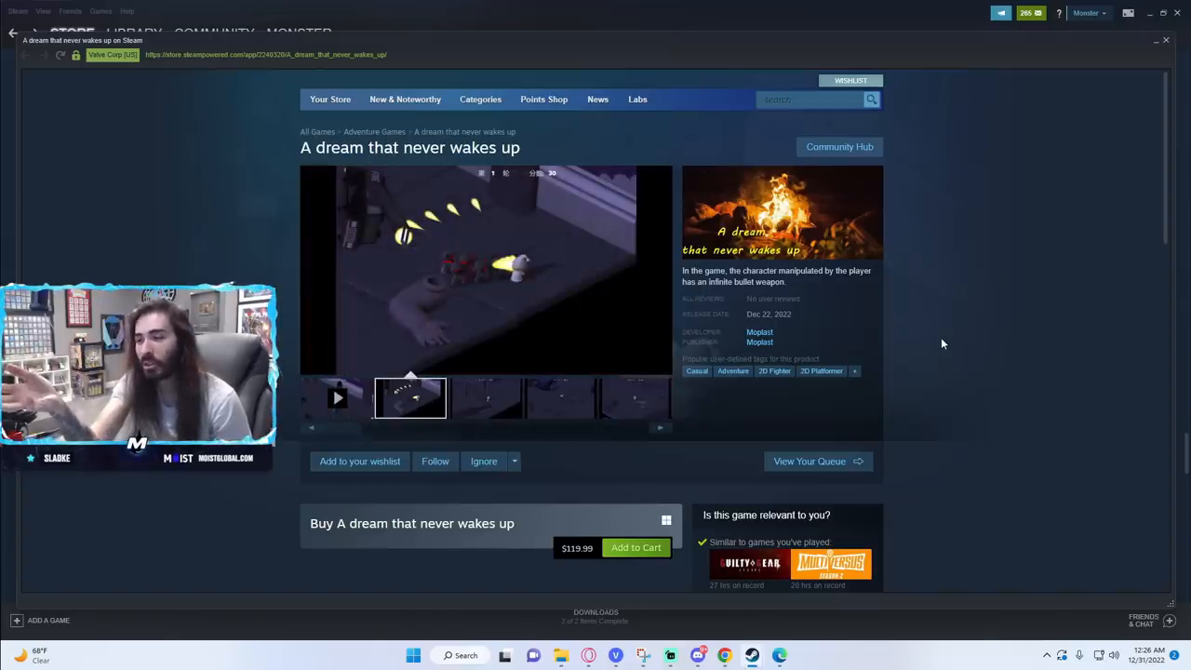
{"action": "left_click", "coordinate": [484, 398]}
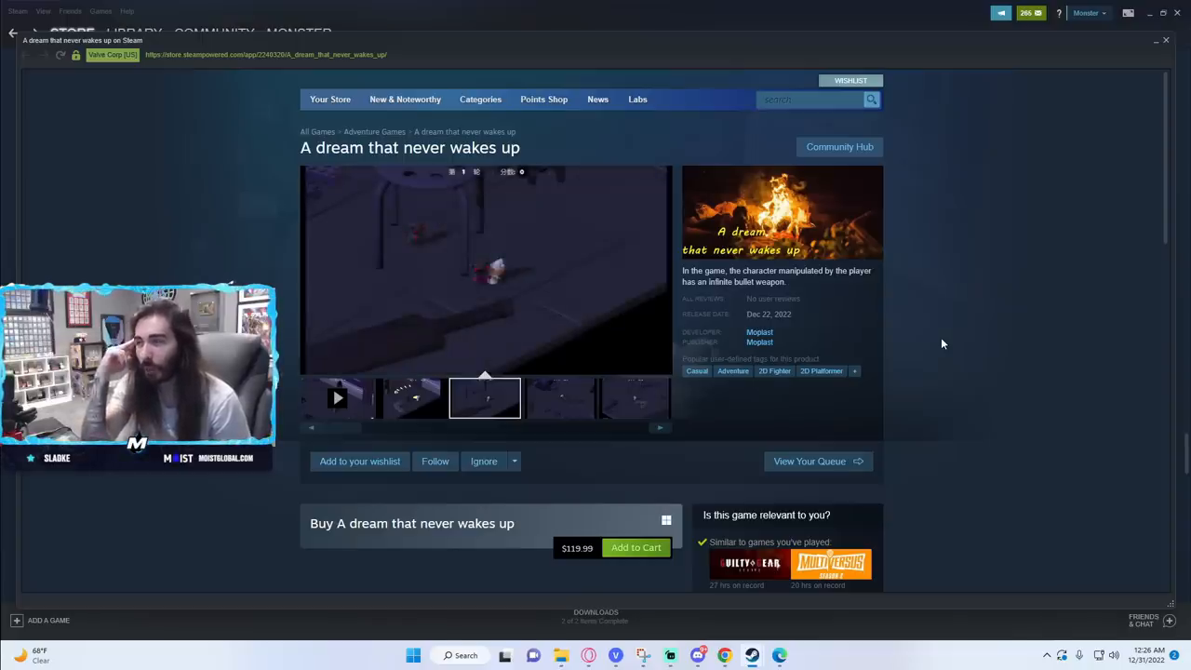
{"action": "left_click", "coordinate": [558, 399]}
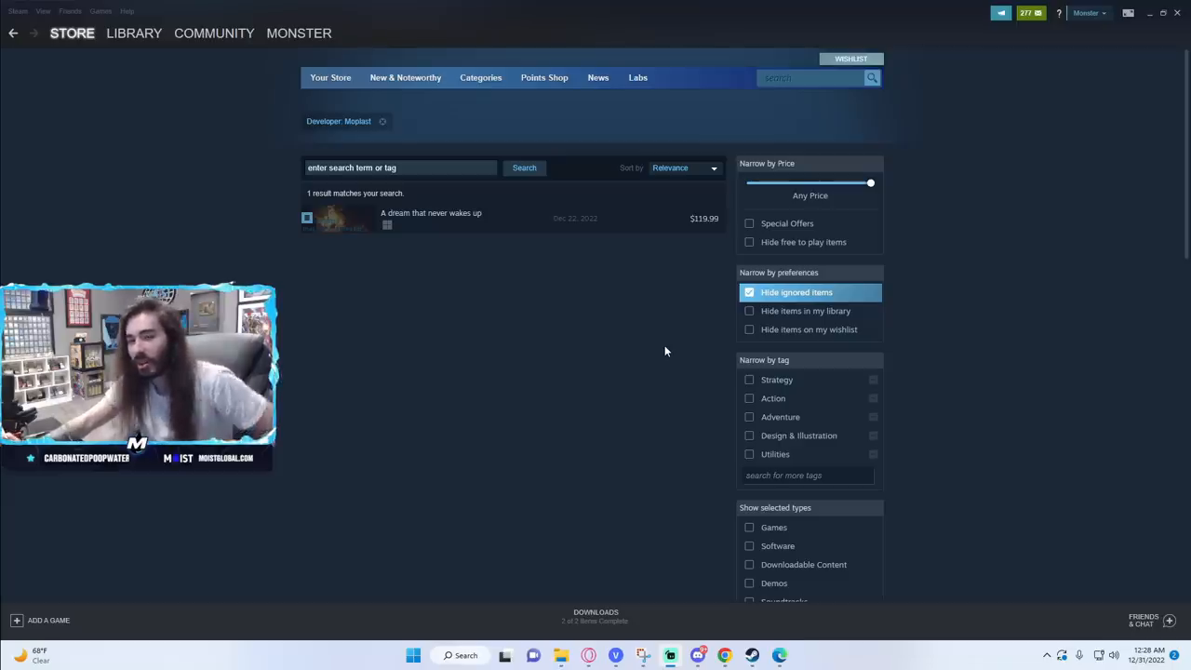
Buy the game, run it once with default settings, then stop it from the library page.
{"action": "left_click", "coordinate": [134, 34]}
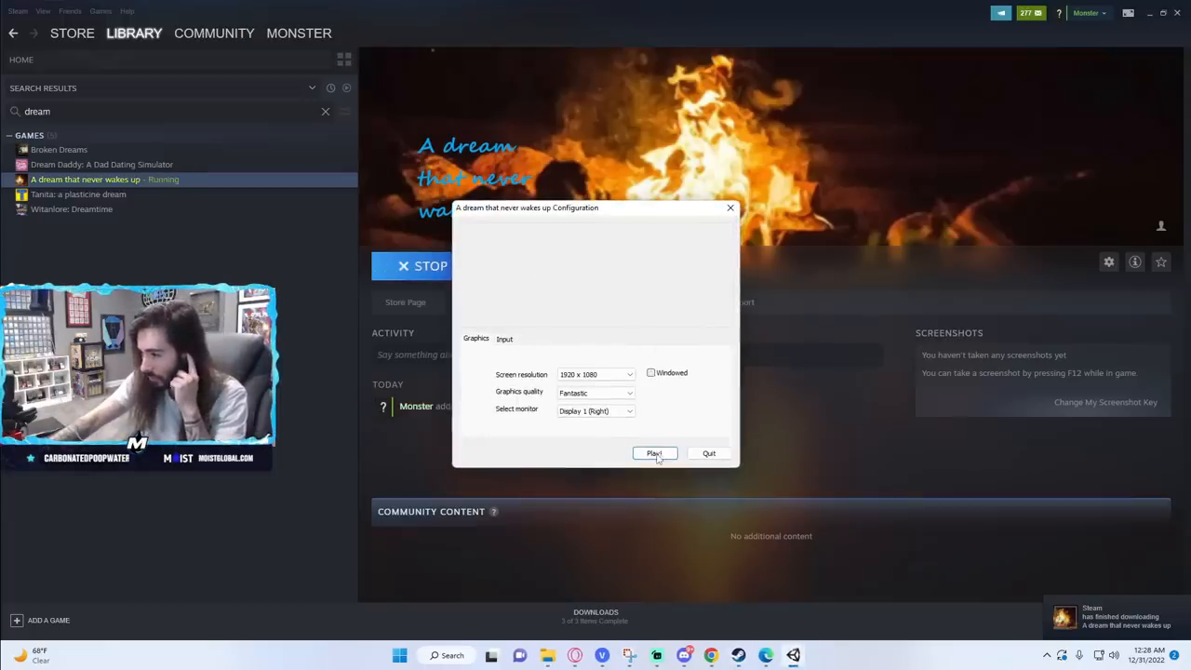
{"action": "left_click", "coordinate": [653, 454]}
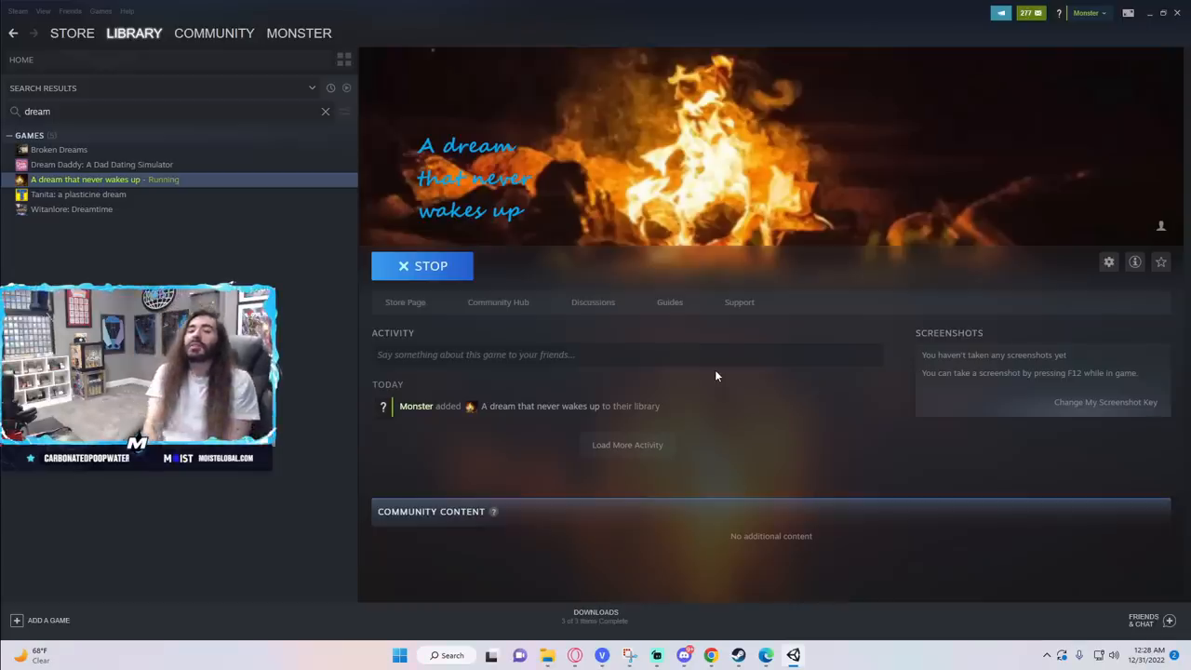
{"action": "mouse_move", "coordinate": [742, 420]}
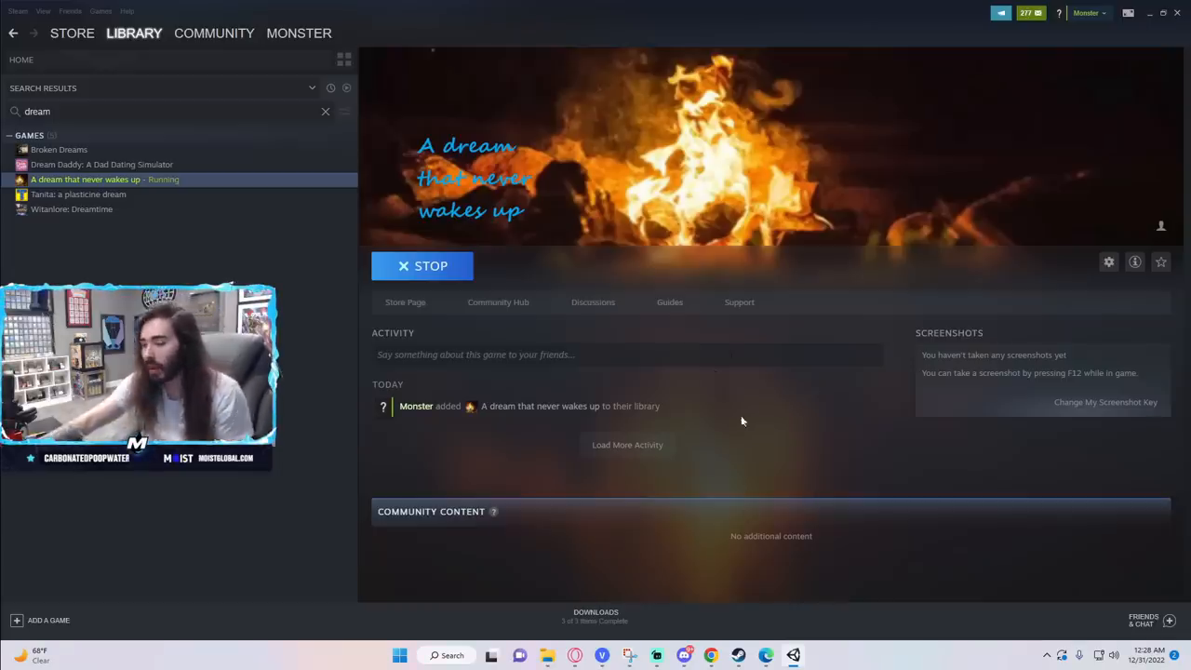
{"action": "mouse_move", "coordinate": [811, 443]}
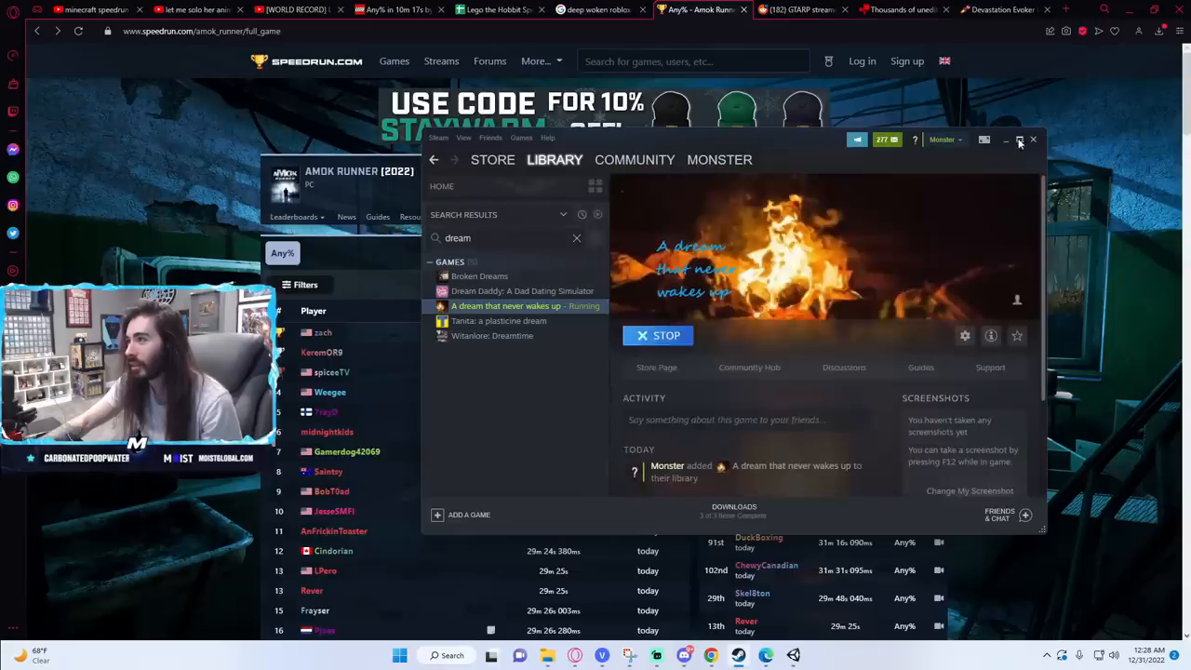
{"action": "left_click", "coordinate": [1019, 139]}
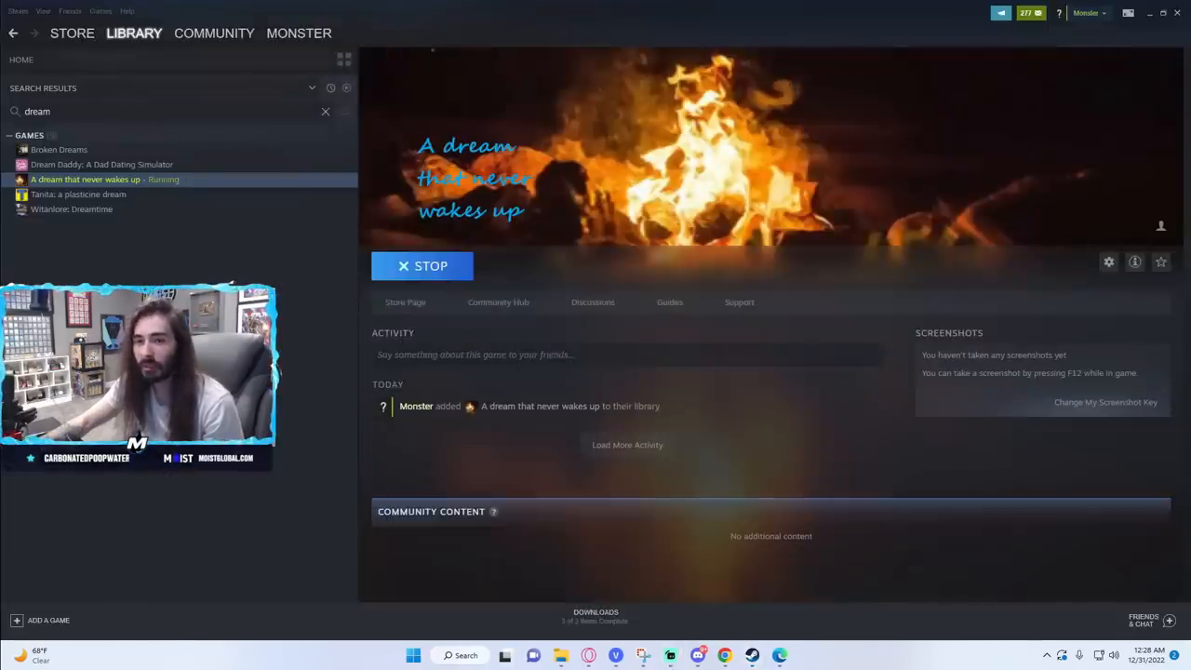
{"action": "left_click", "coordinate": [423, 265]}
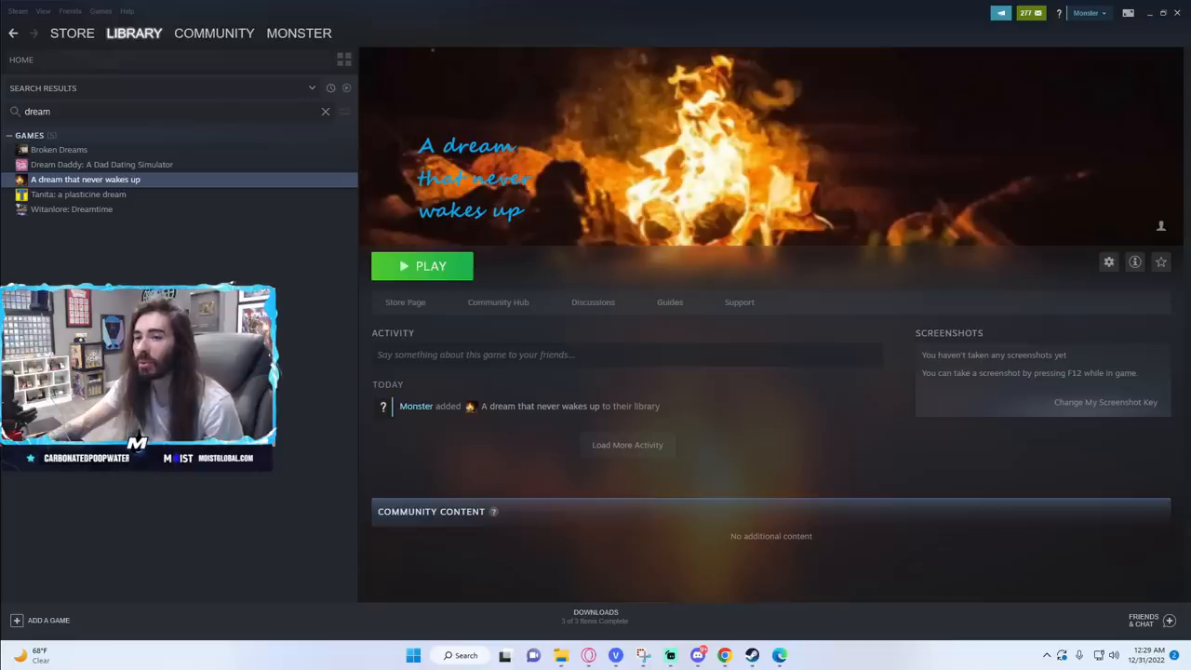
Relaunch the game in Windowed mode, reaching its title menu with Start Game and Exit Game.
{"action": "left_click", "coordinate": [422, 266]}
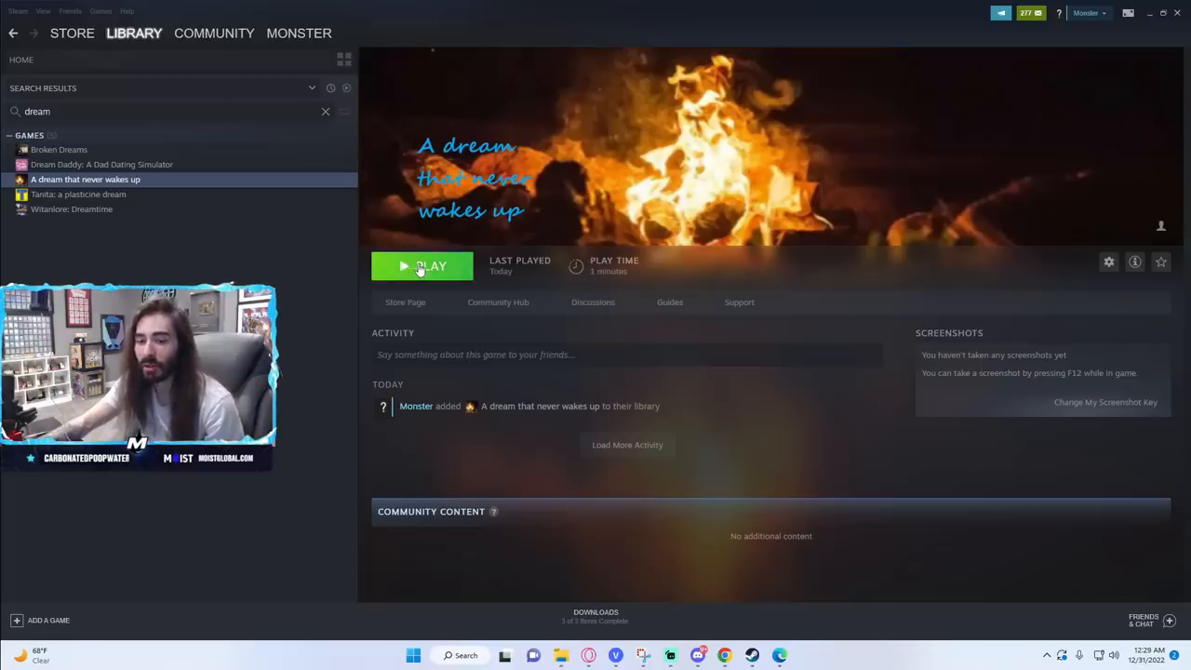
{"action": "left_click", "coordinate": [423, 266]}
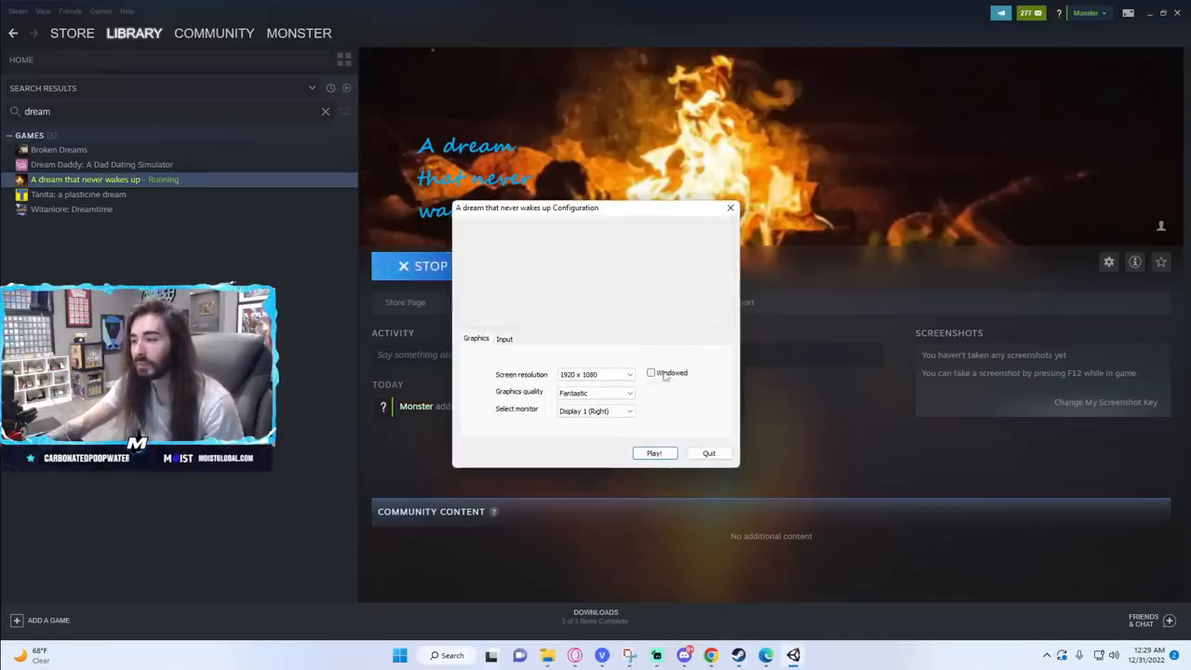
{"action": "left_click", "coordinate": [653, 454]}
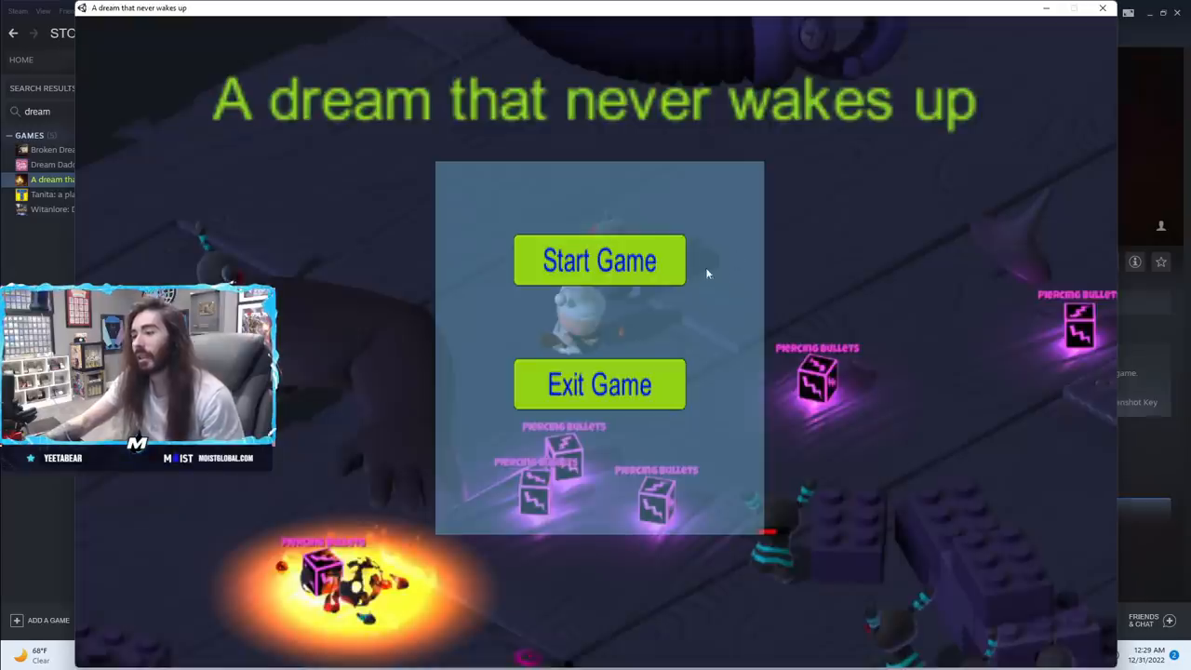
Start a new game, play through it, then quit and stop it from the Steam library.
{"action": "left_click", "coordinate": [599, 260]}
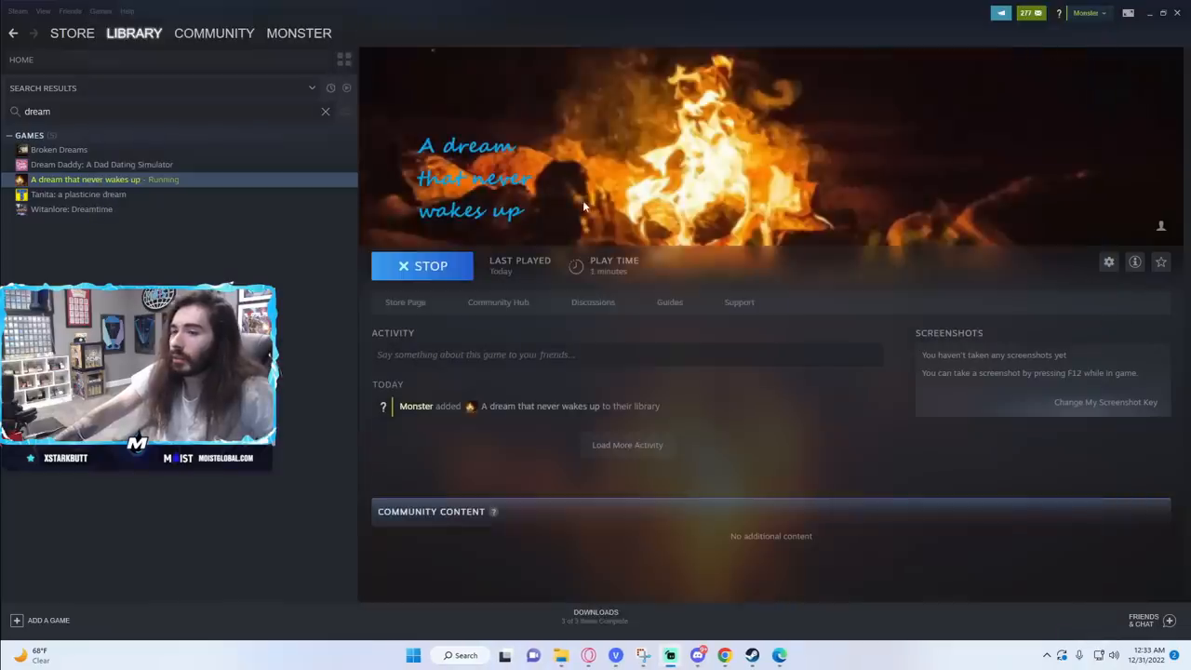
{"action": "left_click", "coordinate": [422, 265]}
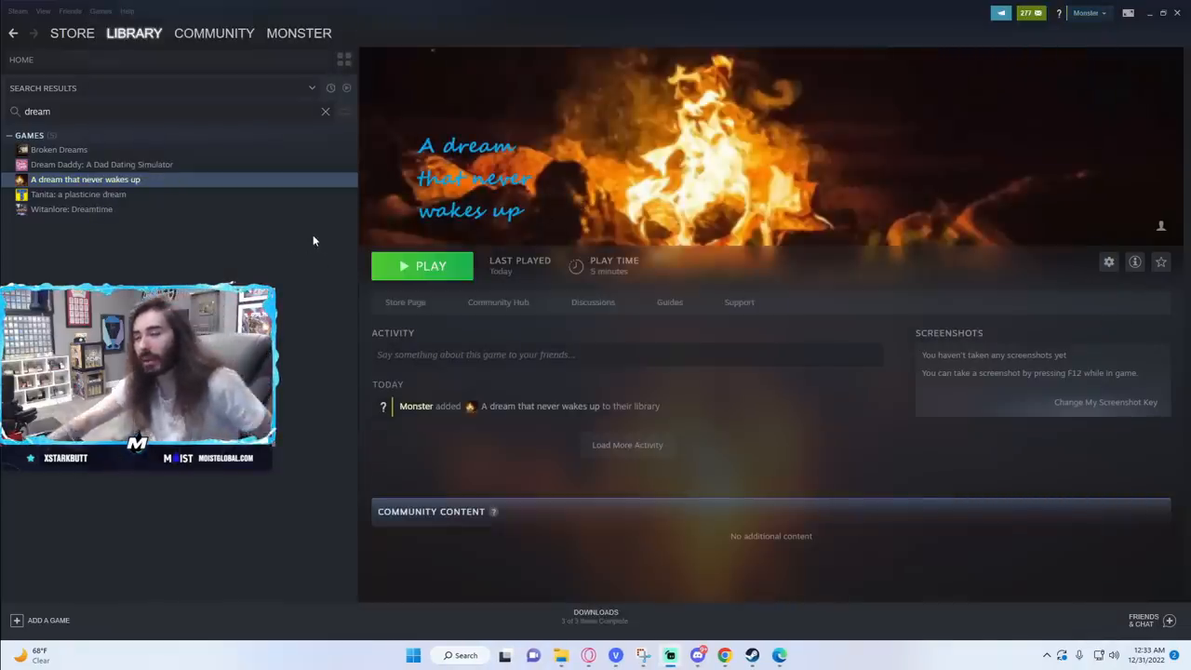
{"action": "mouse_move", "coordinate": [241, 218]}
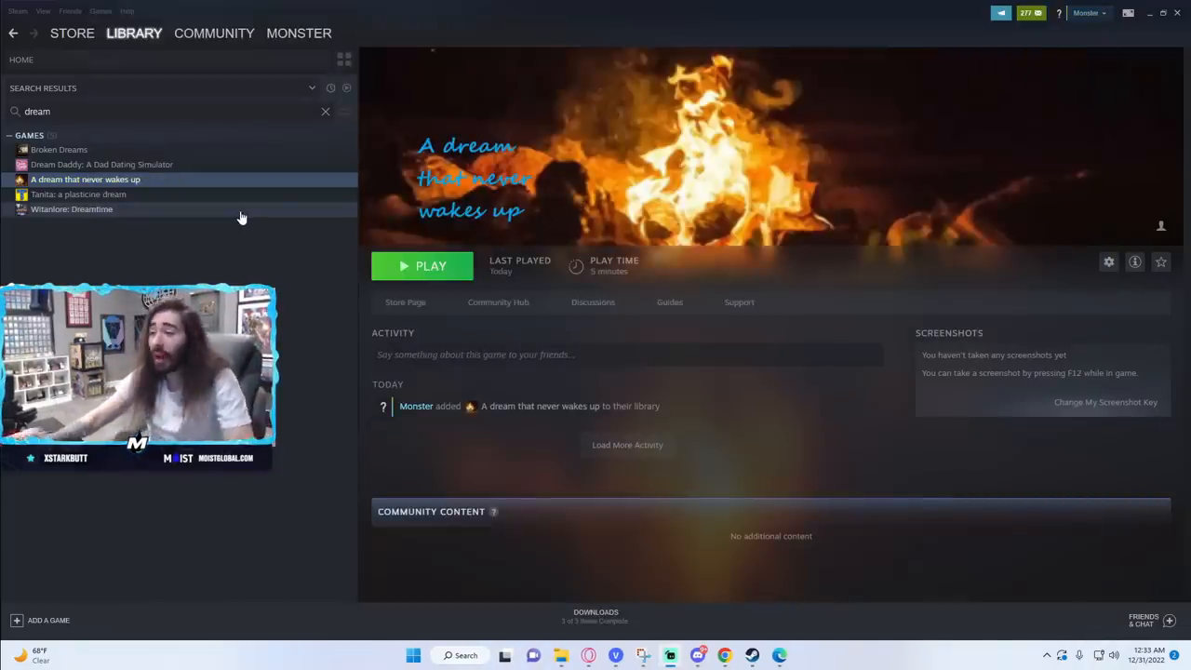